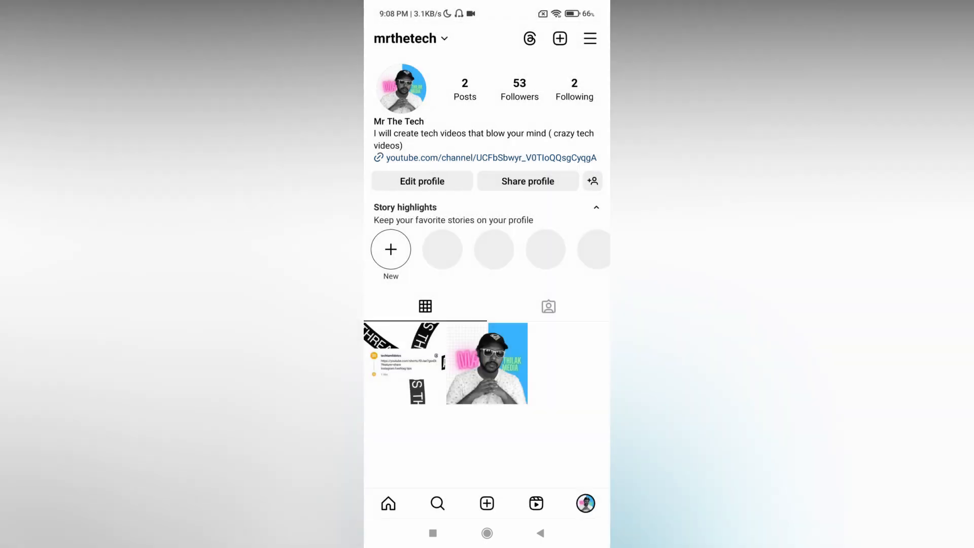
# Step: Switch off 'Show Threads shortcut' in Edit profile, dismissing the avatar prompt along the way
pyautogui.click(530, 38)
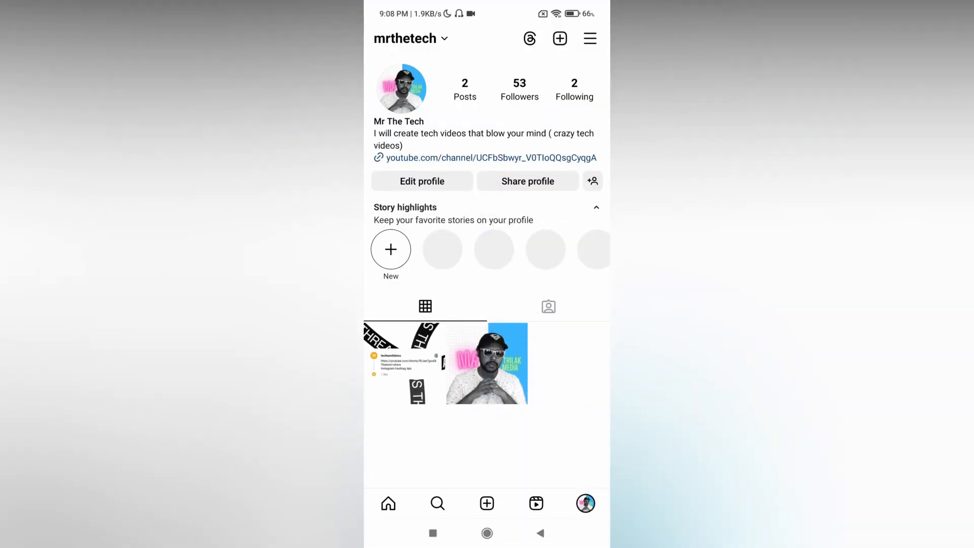
pyautogui.click(422, 181)
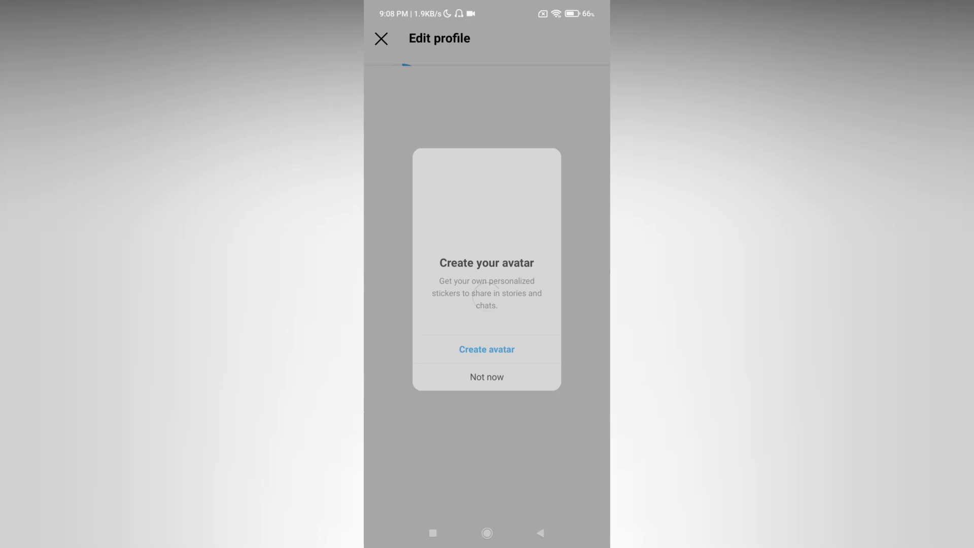
pyautogui.click(487, 376)
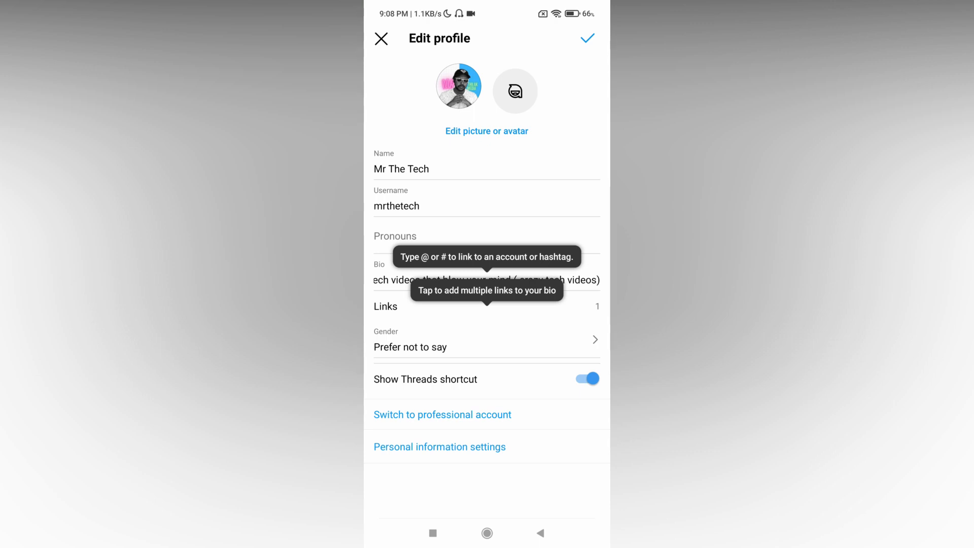
pyautogui.click(586, 378)
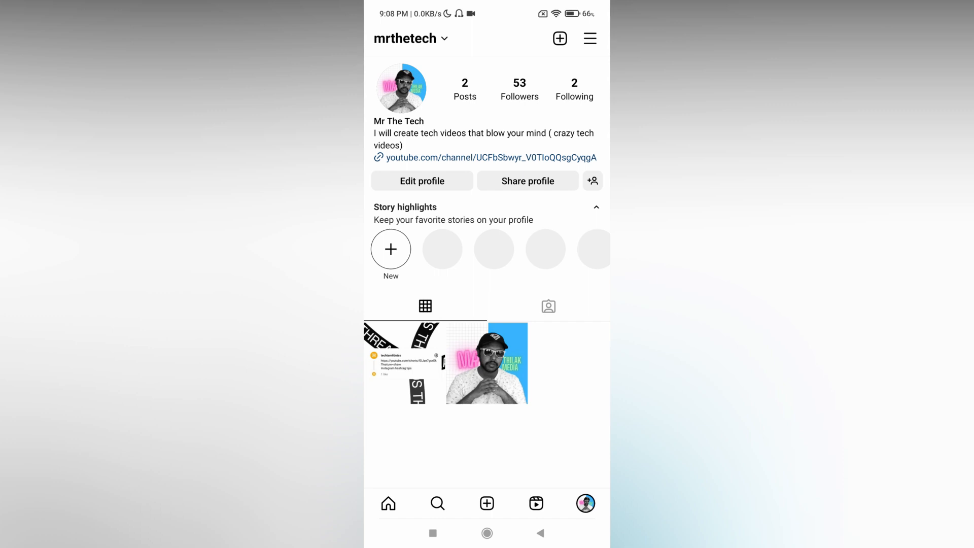
pyautogui.click(574, 87)
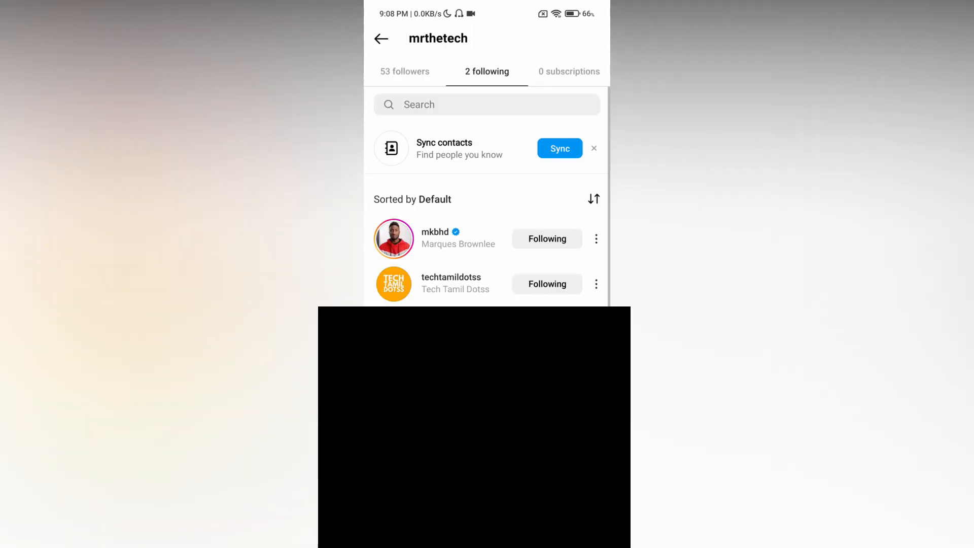
pyautogui.click(434, 232)
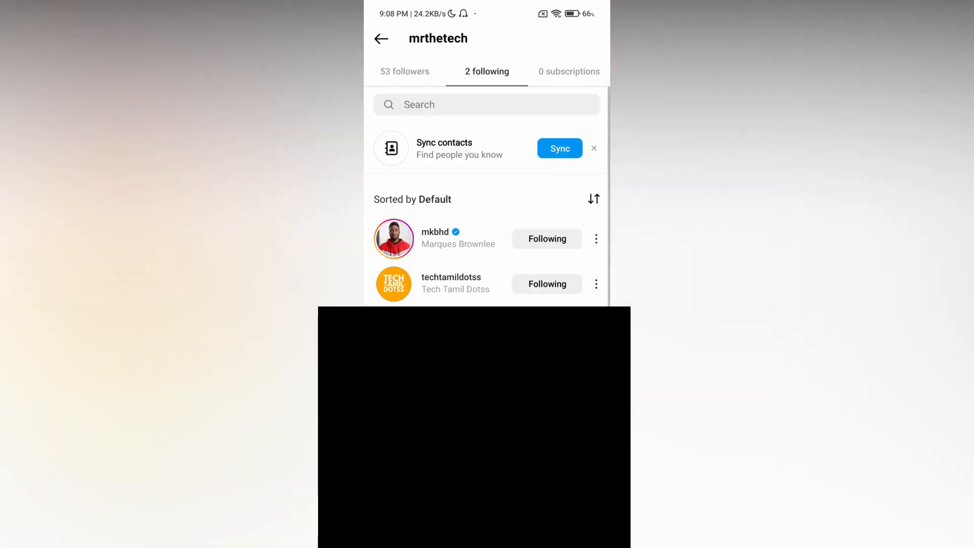
pyautogui.click(451, 277)
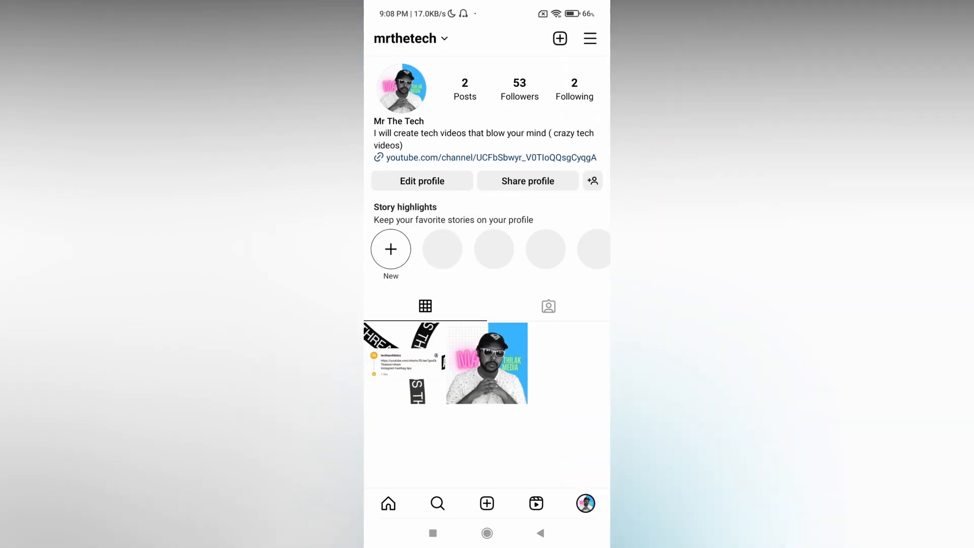
pyautogui.click(422, 180)
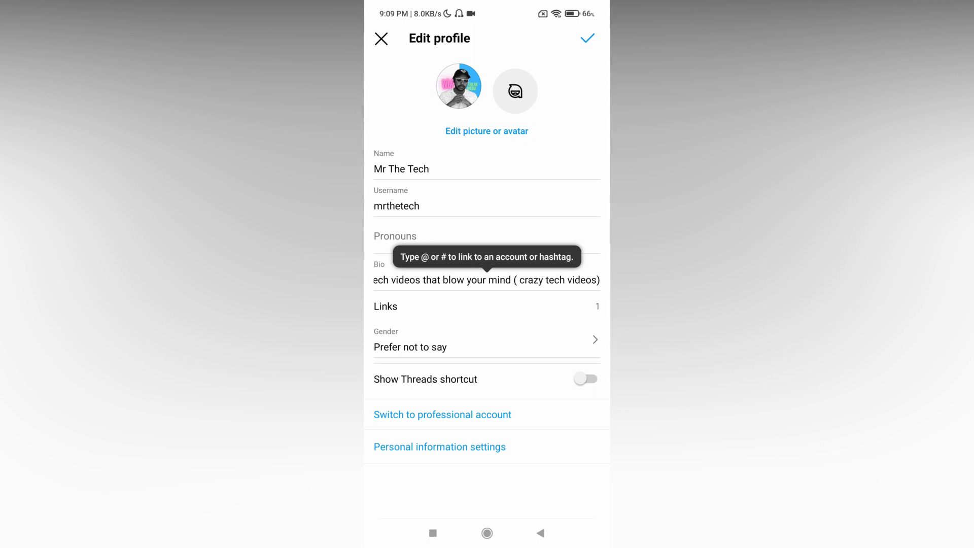
pyautogui.click(589, 39)
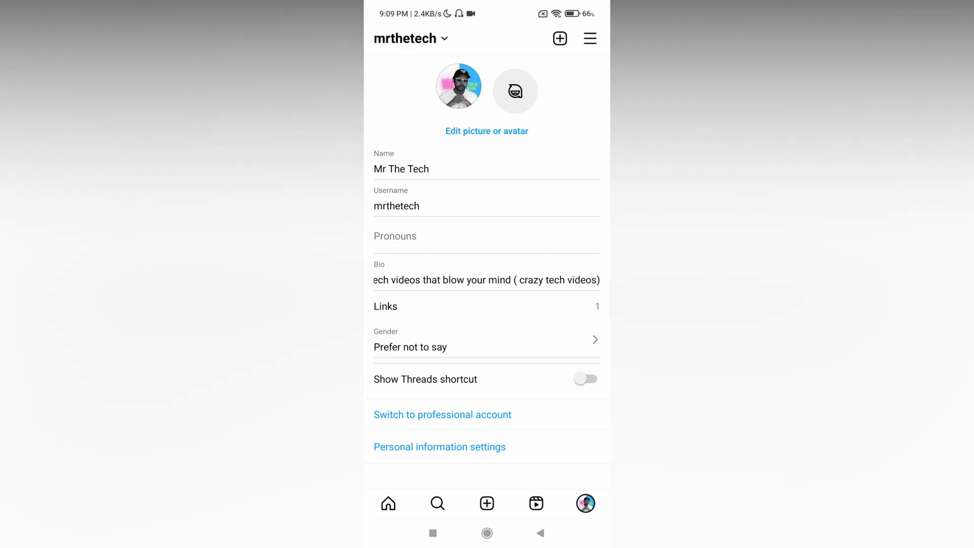
pyautogui.press('Back')
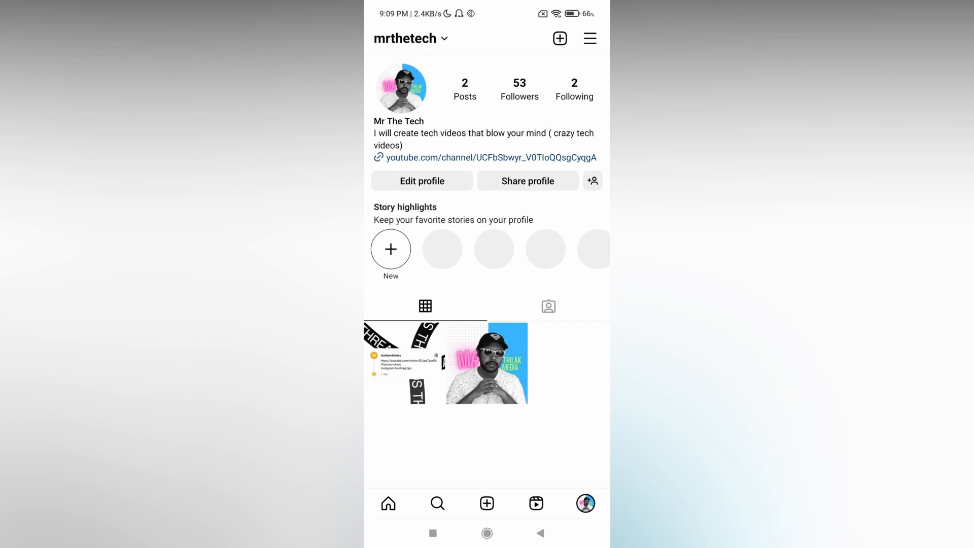